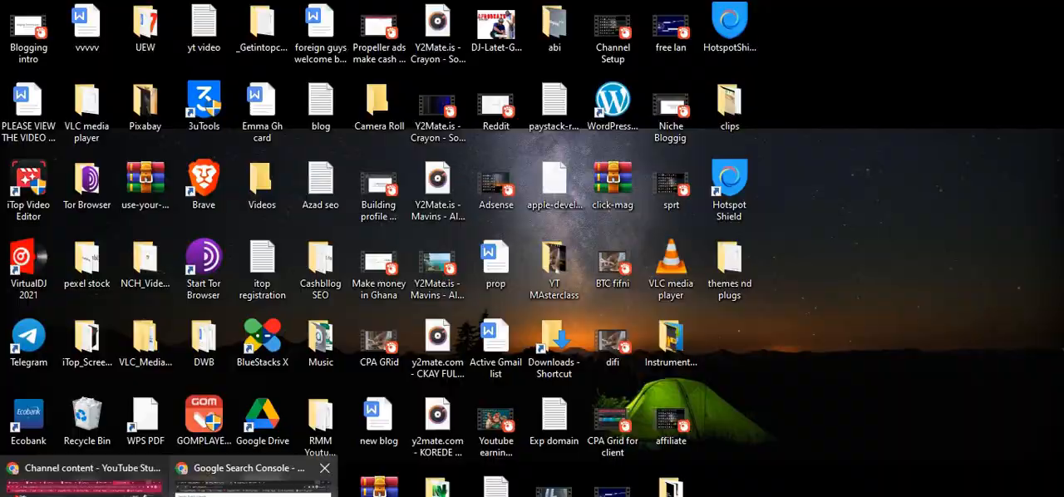
- Enter Search Console from the about page to the remedyclinik.com Overview dashboard and scroll the sidebar toward Settings
left_click(243, 467)
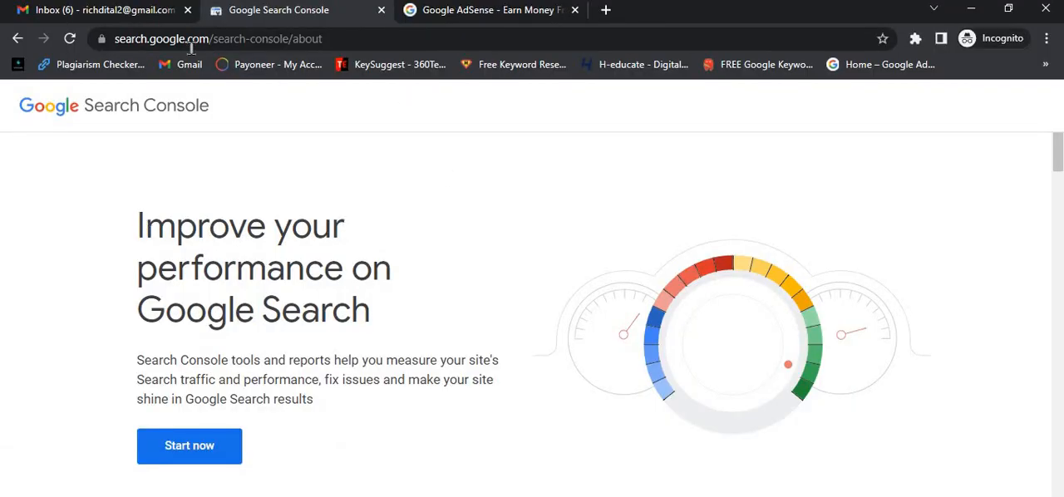
mouse_move(75, 117)
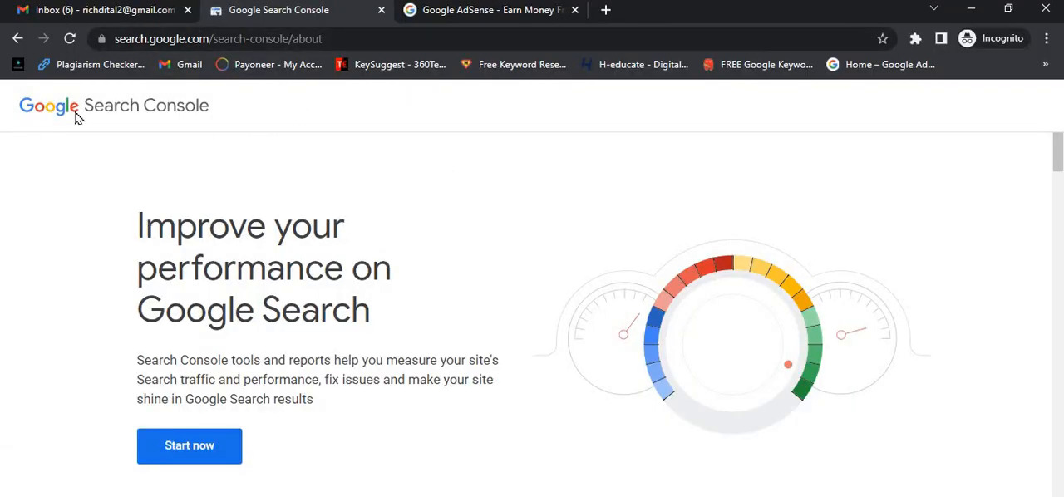
mouse_move(196, 449)
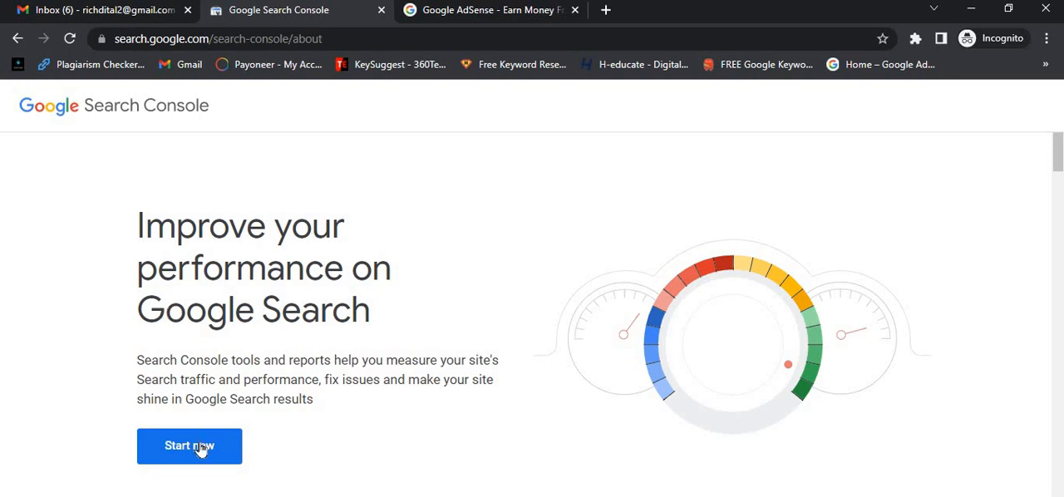
left_click(190, 446)
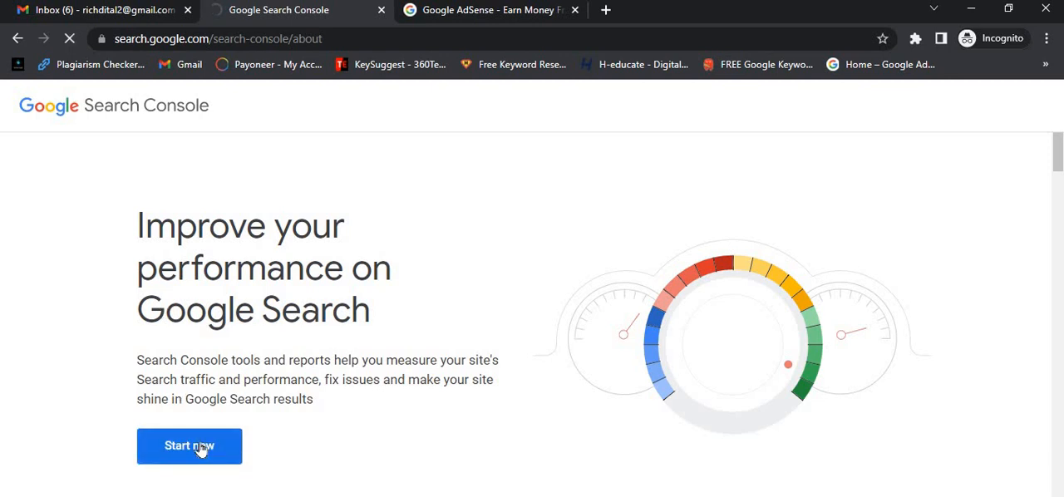
left_click(189, 446)
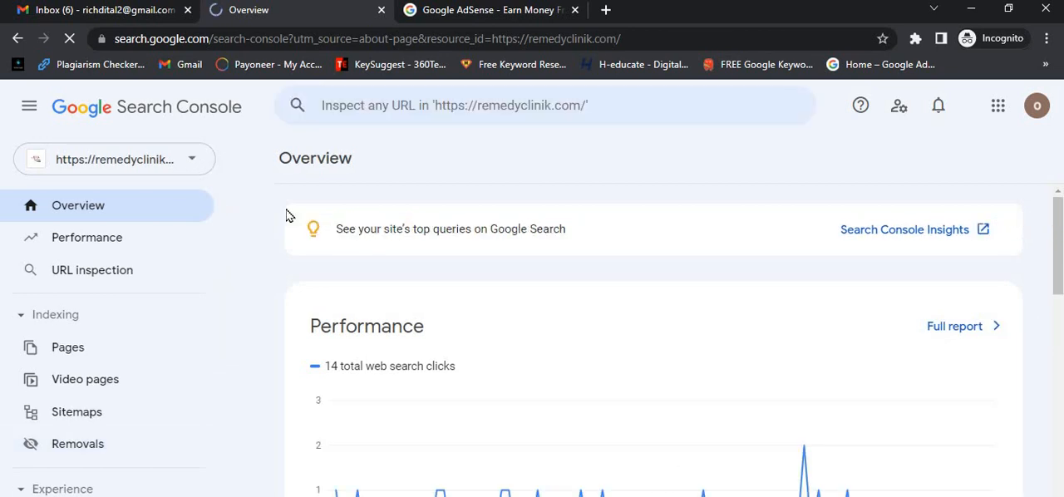
scroll("down", 3)
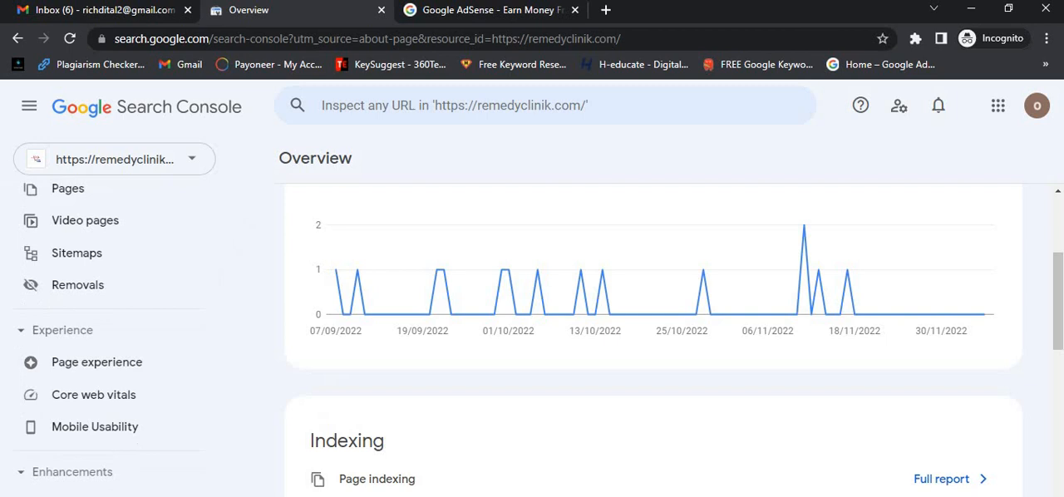
scroll("down", 3)
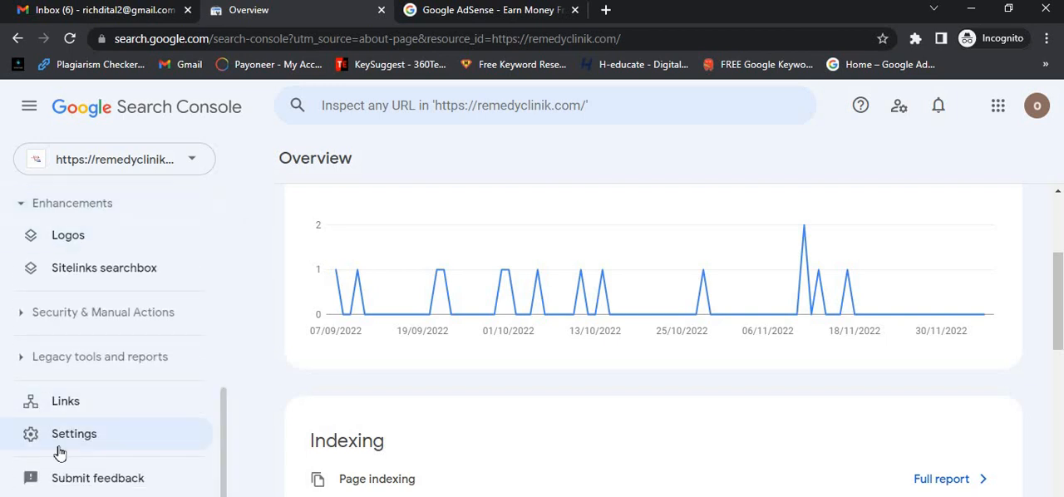
- Open Settings and view Users and permissions, currently listing one owner
left_click(74, 434)
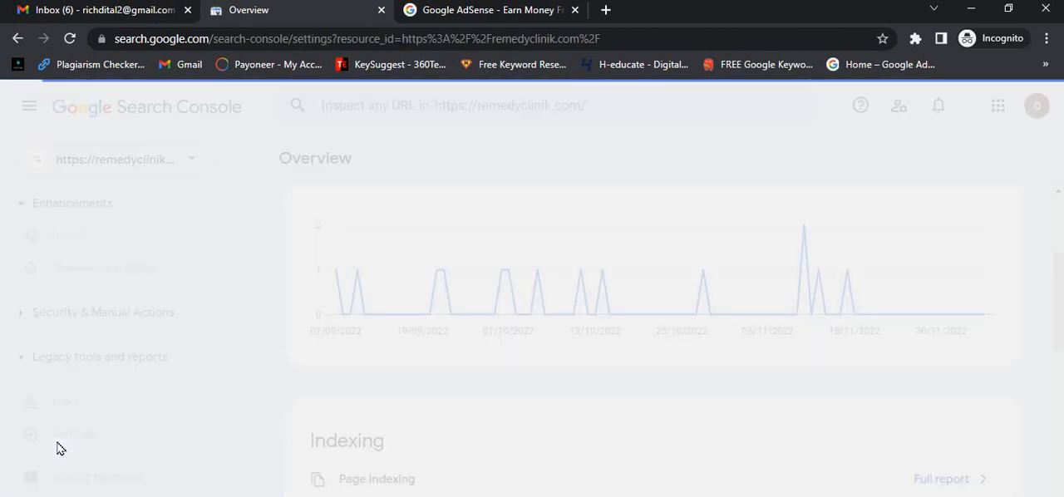
left_click(74, 435)
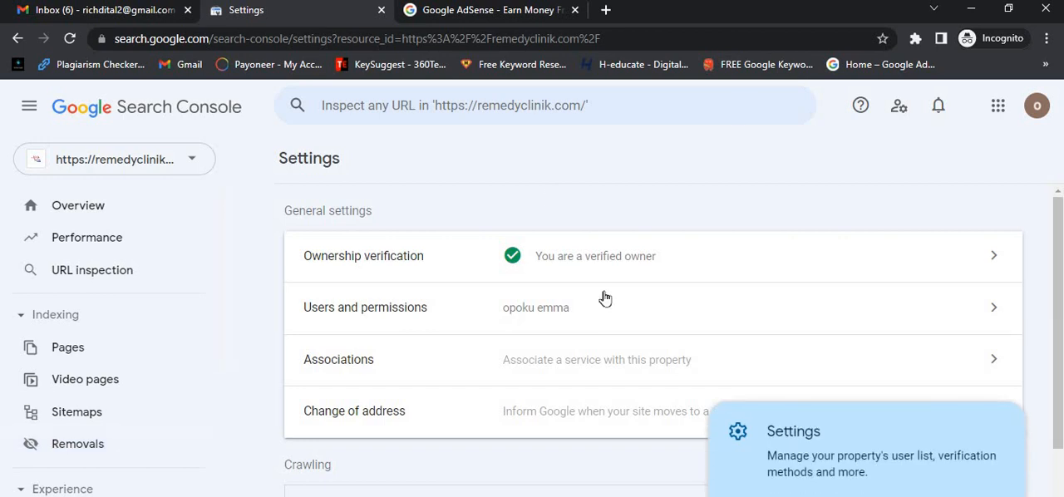
mouse_move(597, 314)
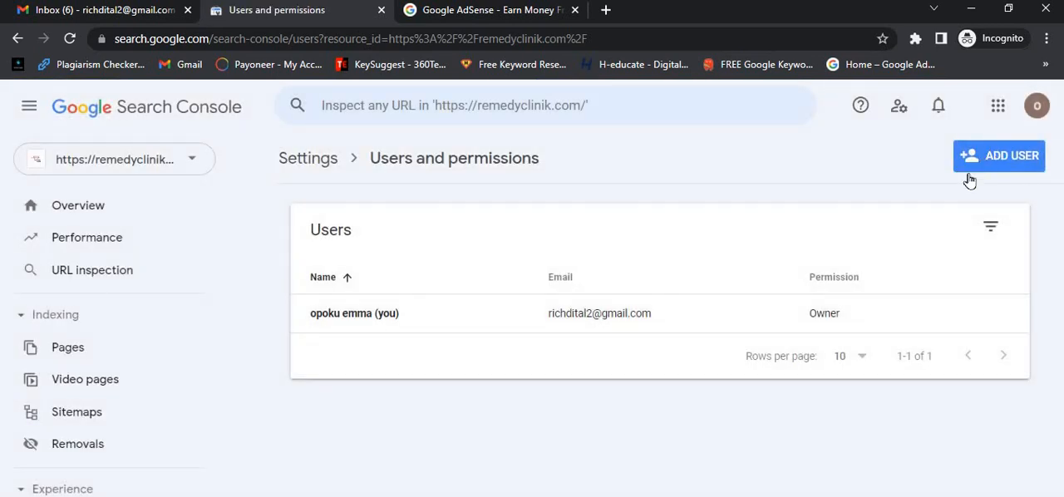
mouse_move(934, 223)
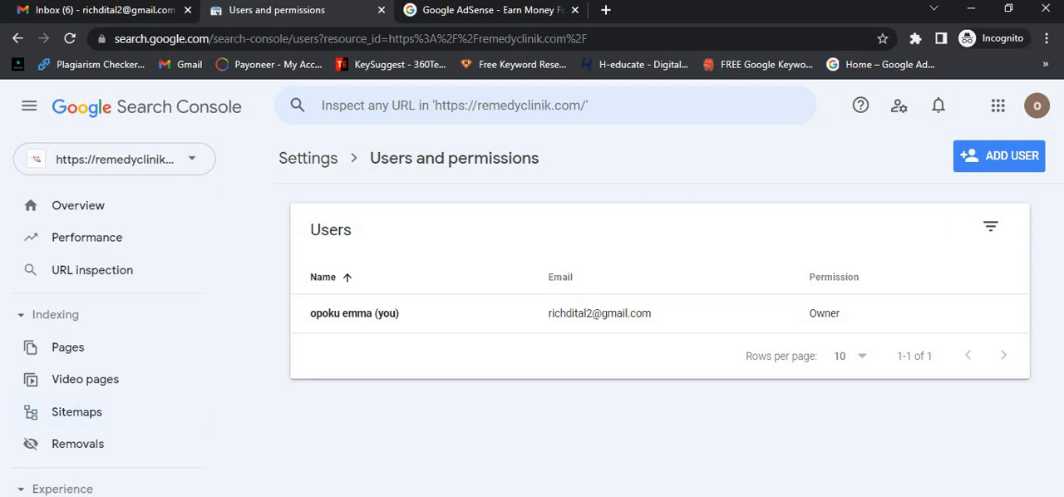
mouse_move(978, 167)
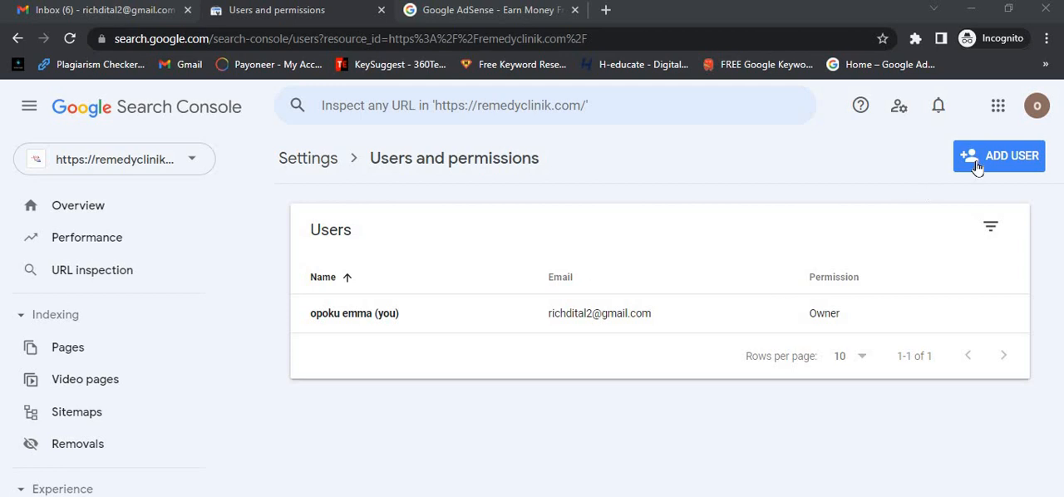
left_click(999, 157)
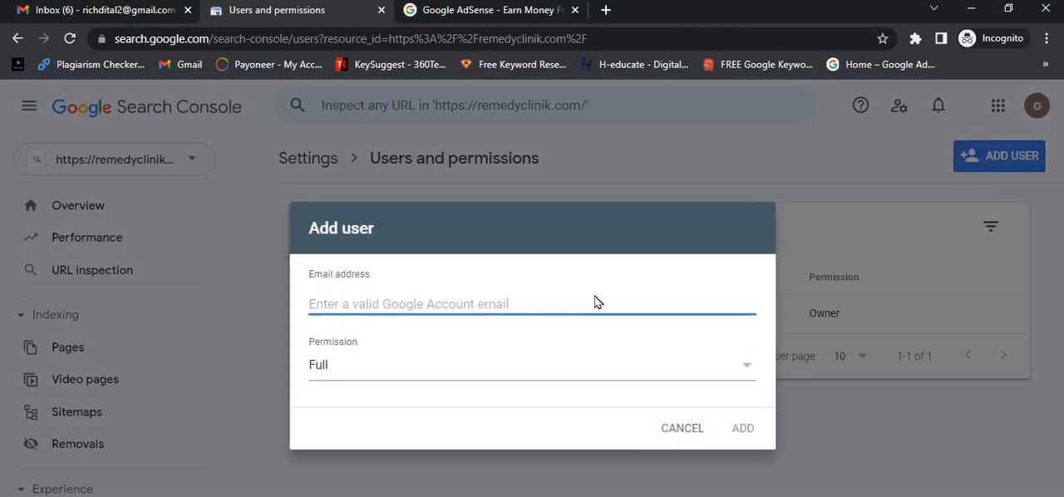
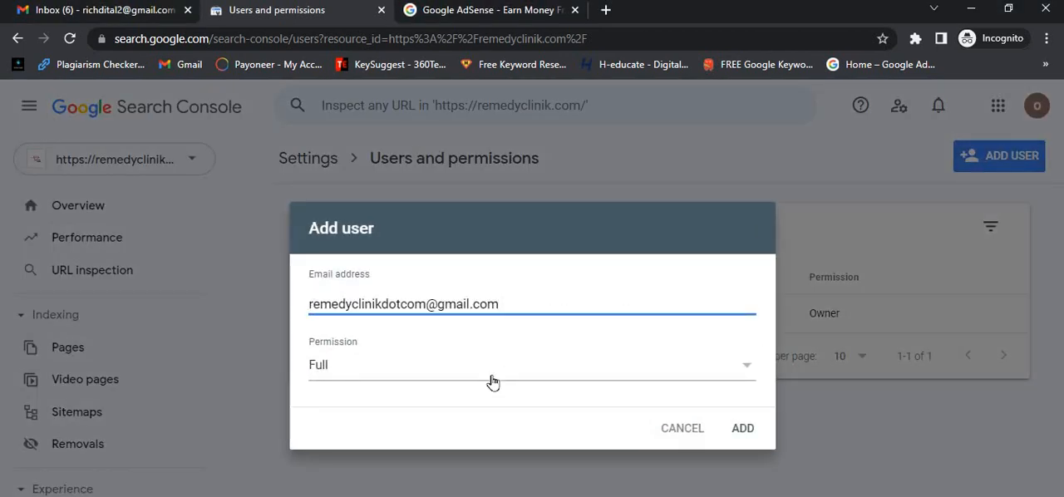
left_click(532, 366)
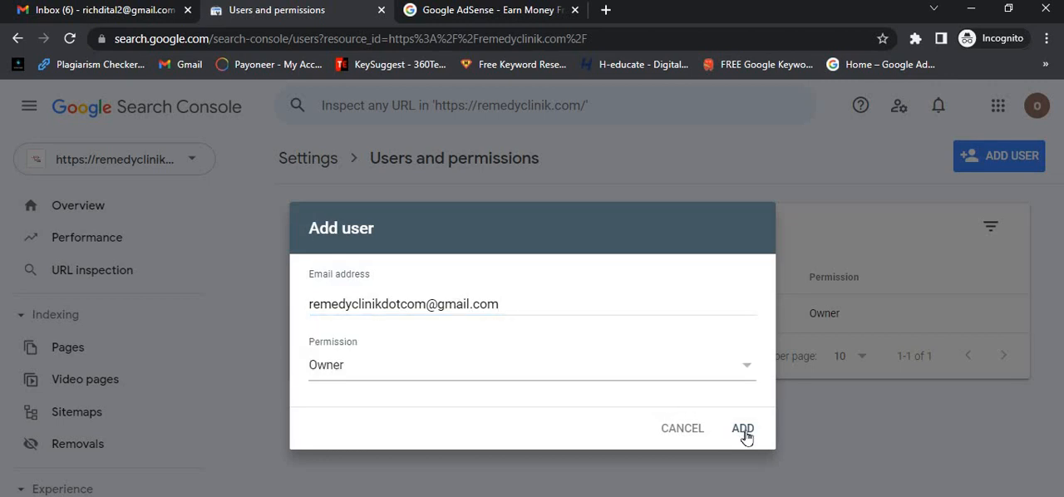
left_click(745, 429)
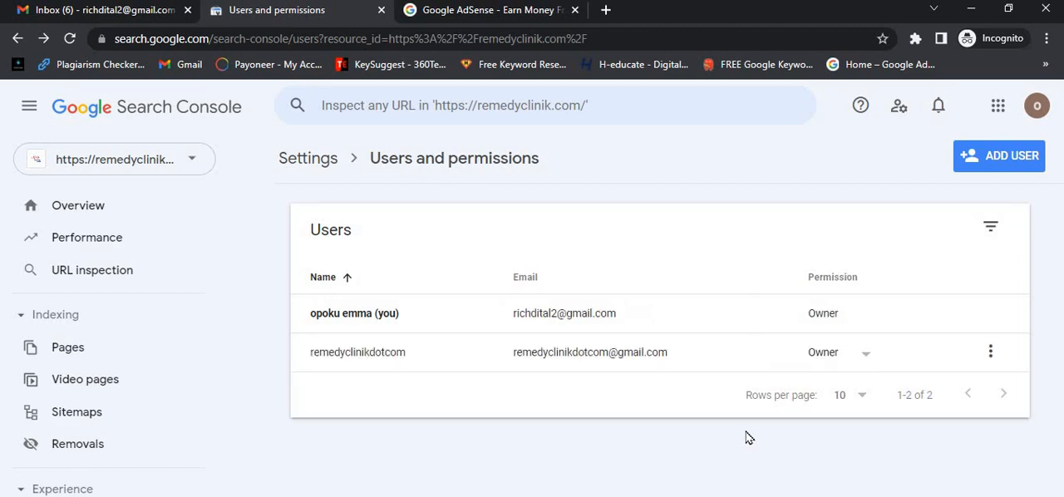
mouse_move(449, 342)
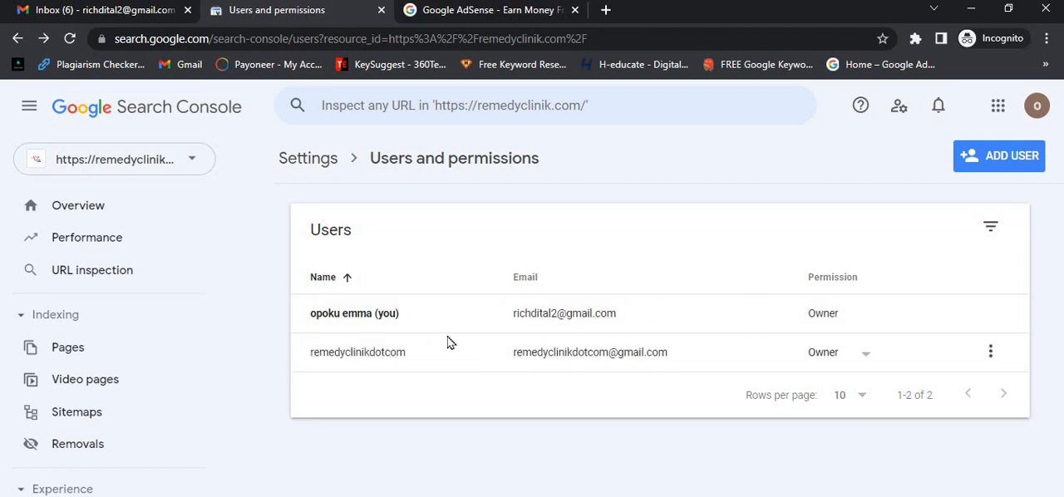
mouse_move(263, 174)
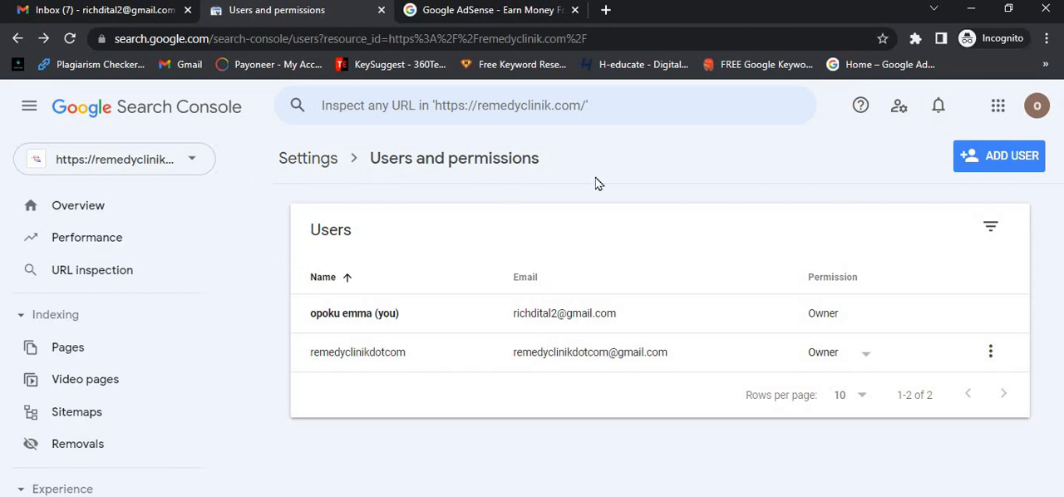
mouse_move(170, 249)
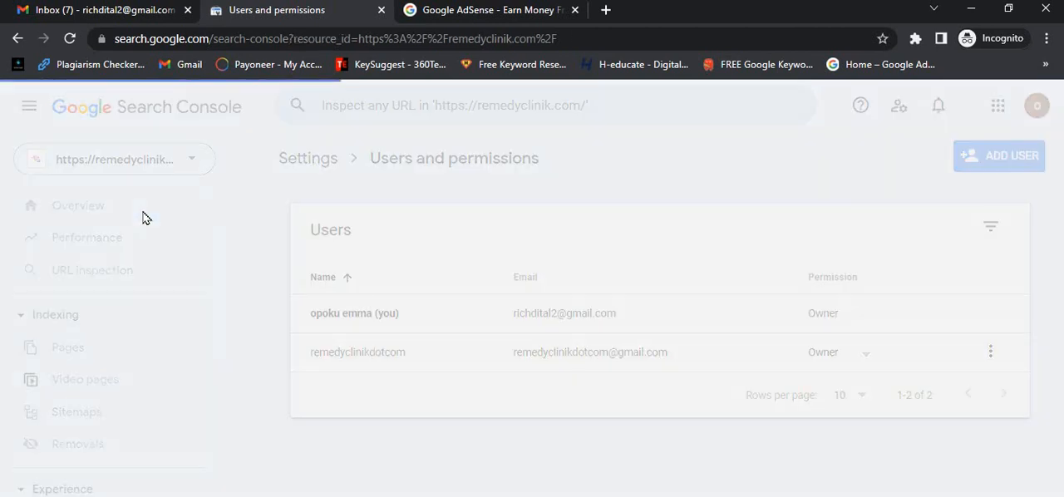
- View the Overview, then the Performance report (14 clicks, 1.22K impressions) and scroll its Queries table
left_click(78, 206)
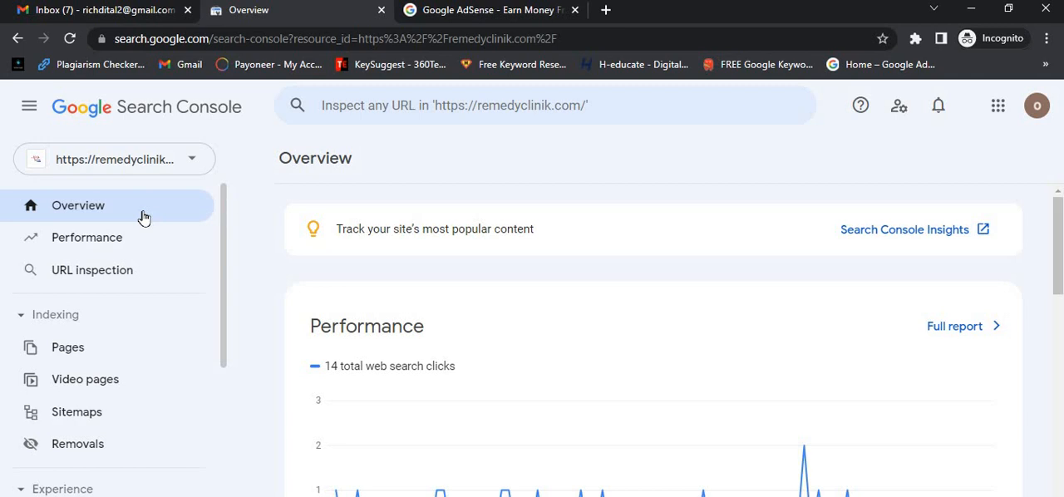
mouse_move(285, 300)
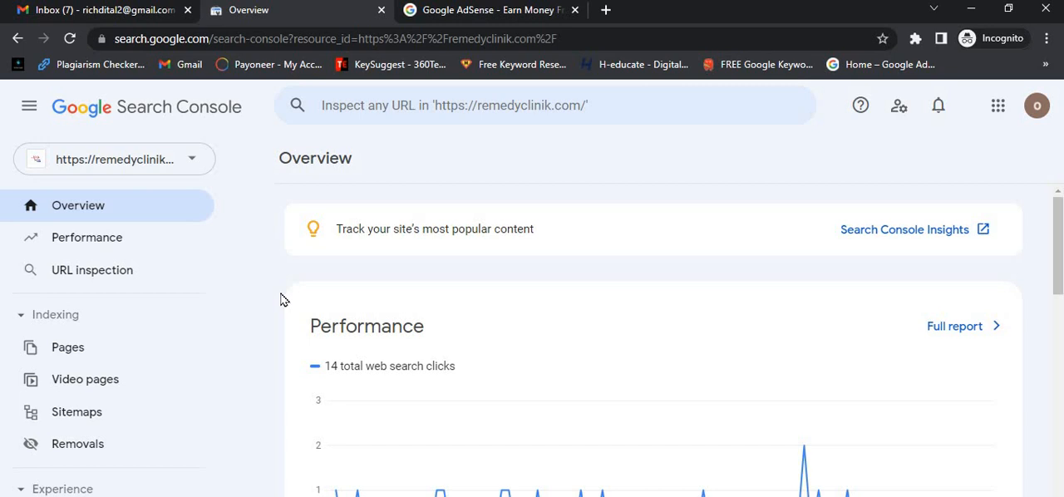
mouse_move(115, 240)
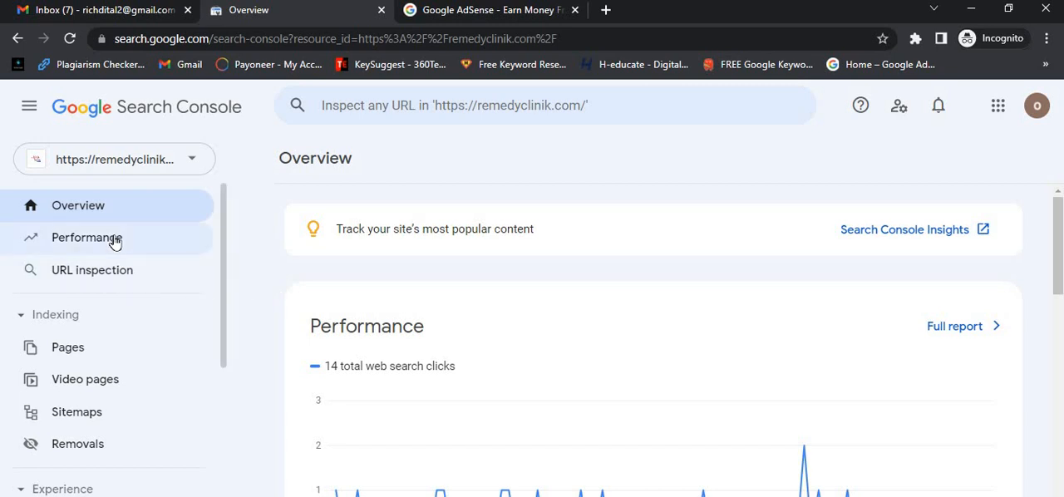
left_click(87, 236)
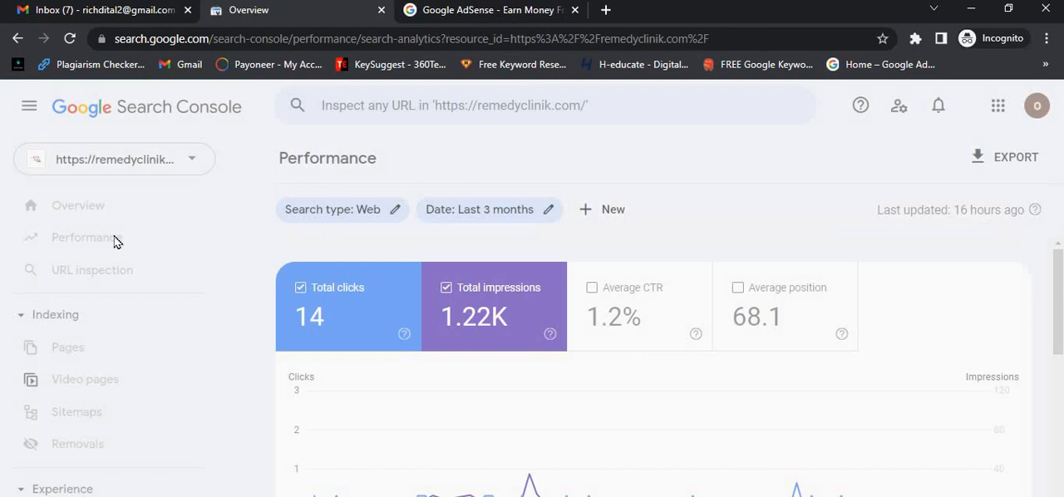
left_click(86, 236)
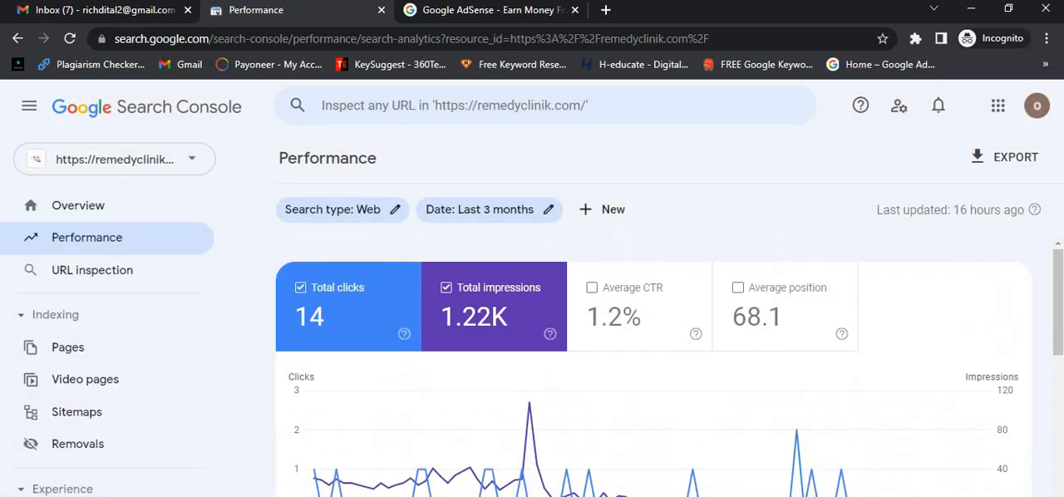
mouse_move(498, 319)
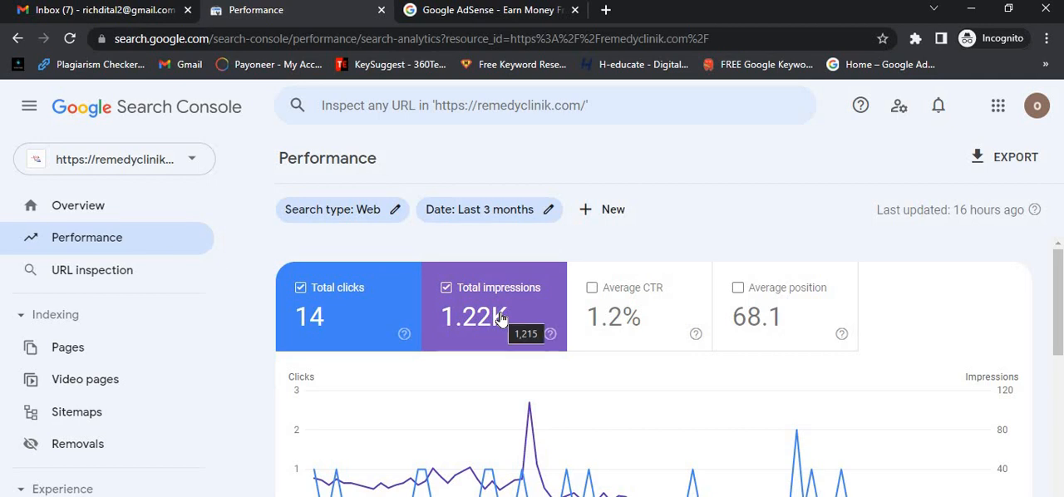
scroll("down", 3)
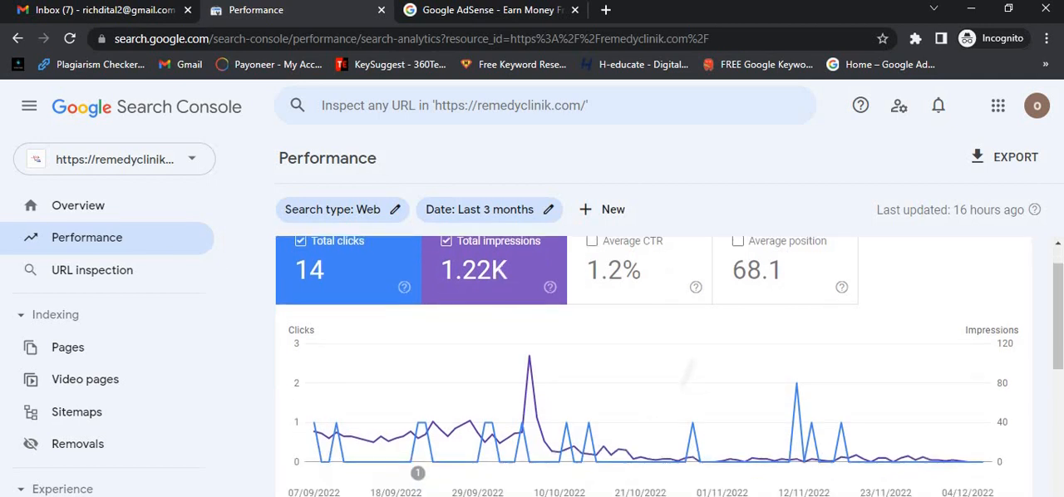
scroll("down", 3)
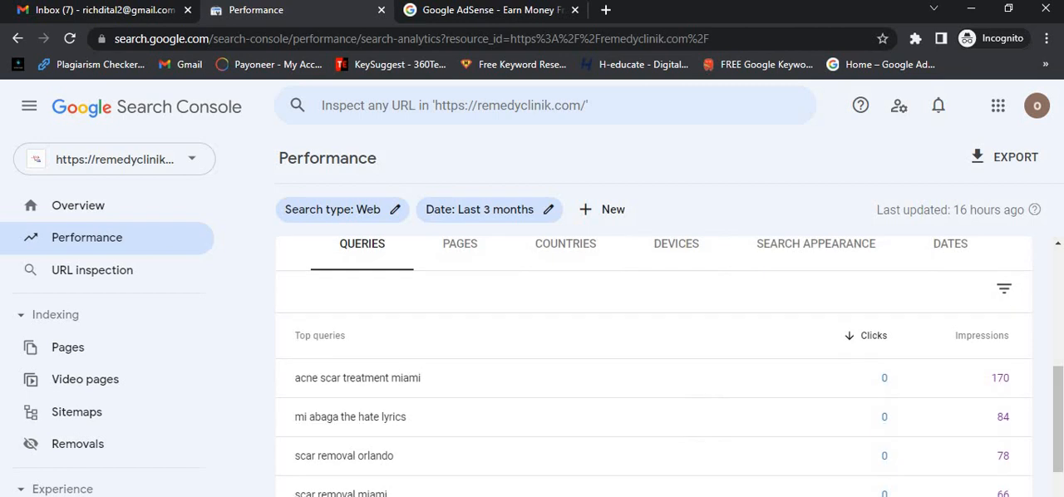
scroll("down", 3)
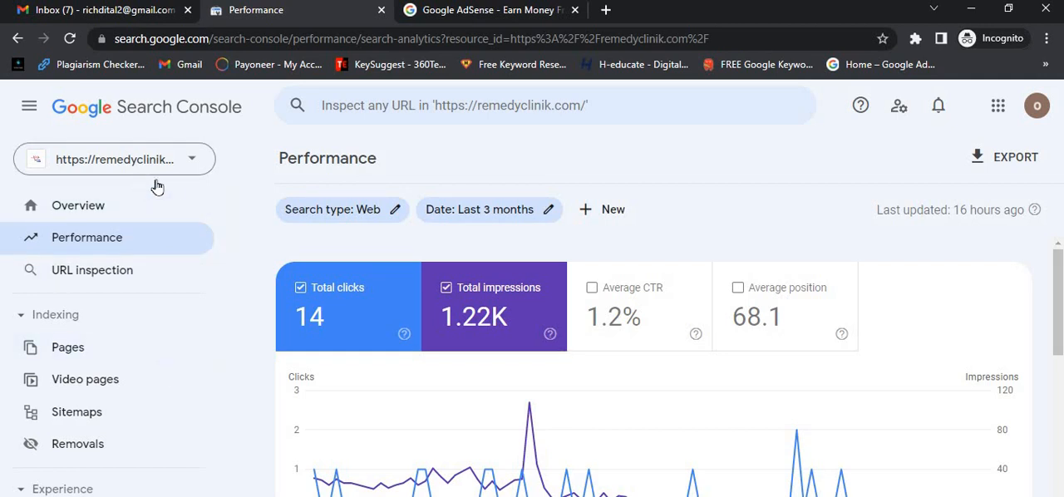
left_click(114, 160)
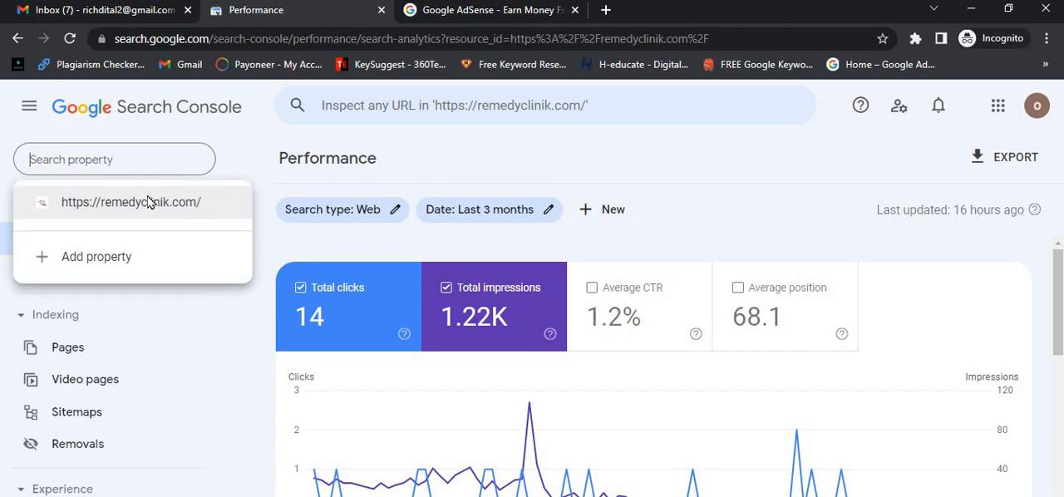
left_click(130, 202)
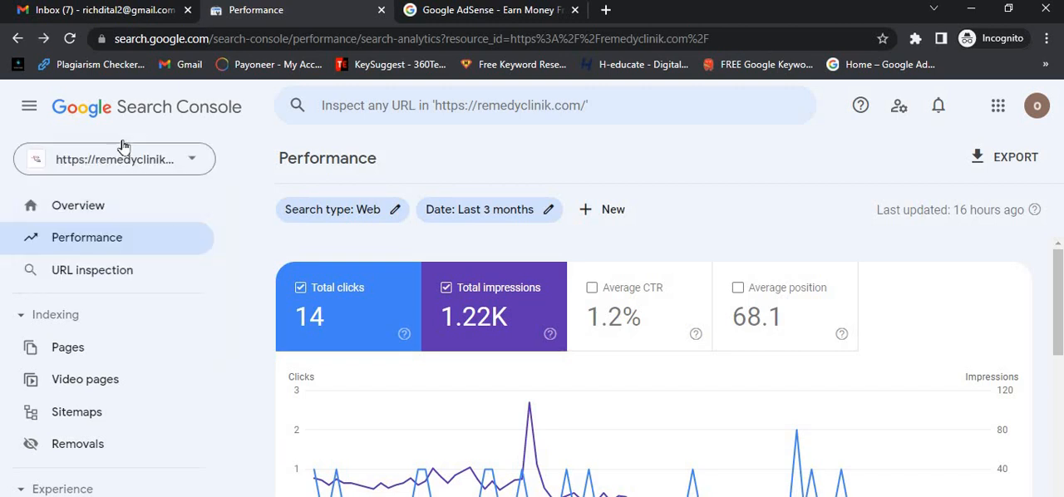
left_click(113, 160)
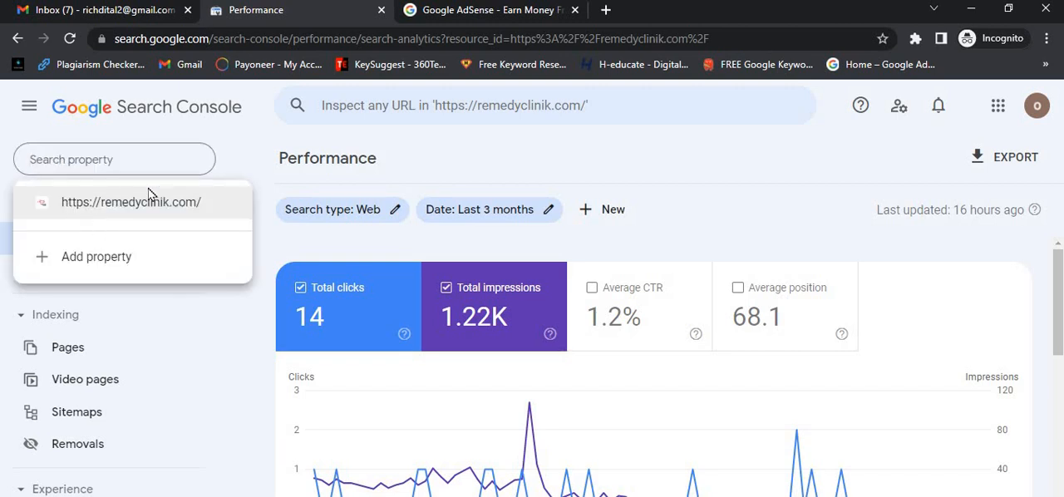
left_click(129, 203)
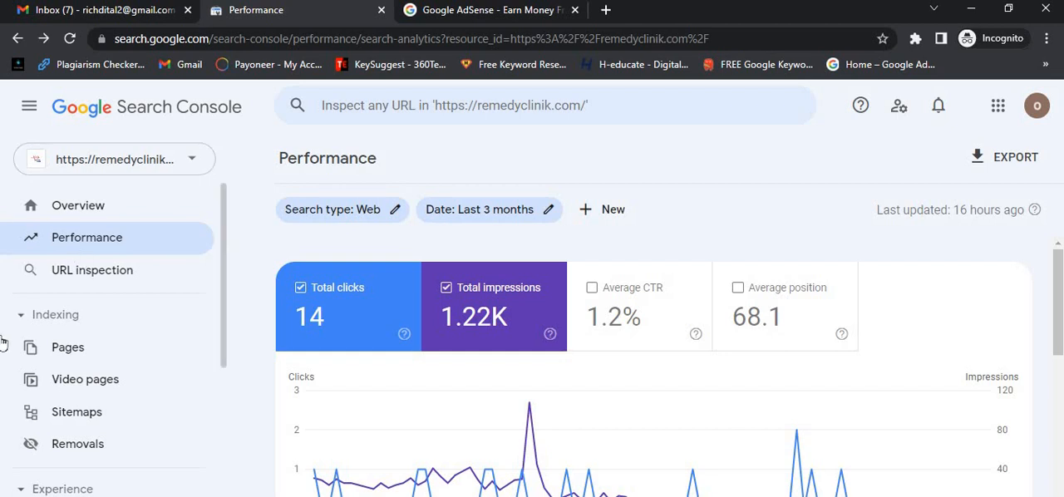
mouse_move(406, 263)
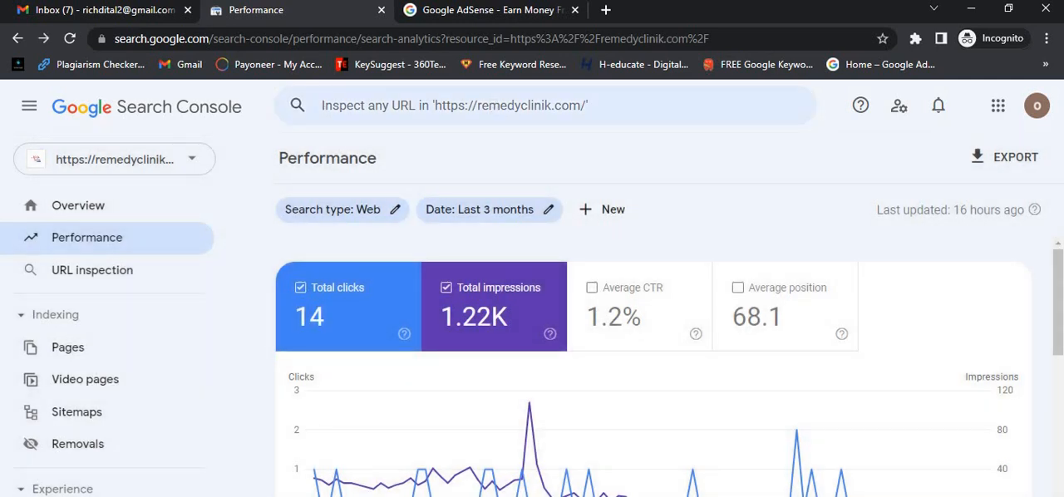
- Check the Sitemaps page and /sitemap_index.xml details, then return to the Overview dashboard
left_click(75, 412)
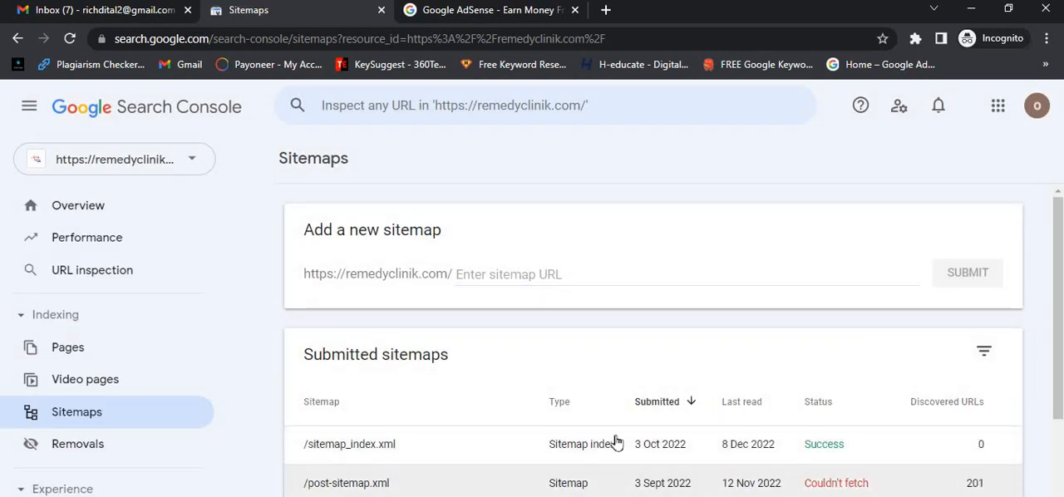
left_click(350, 444)
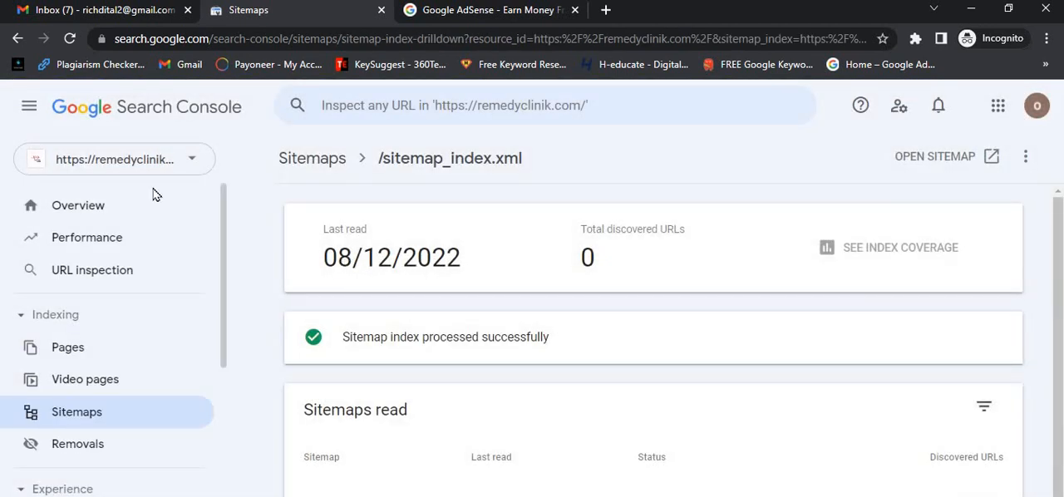
left_click(76, 206)
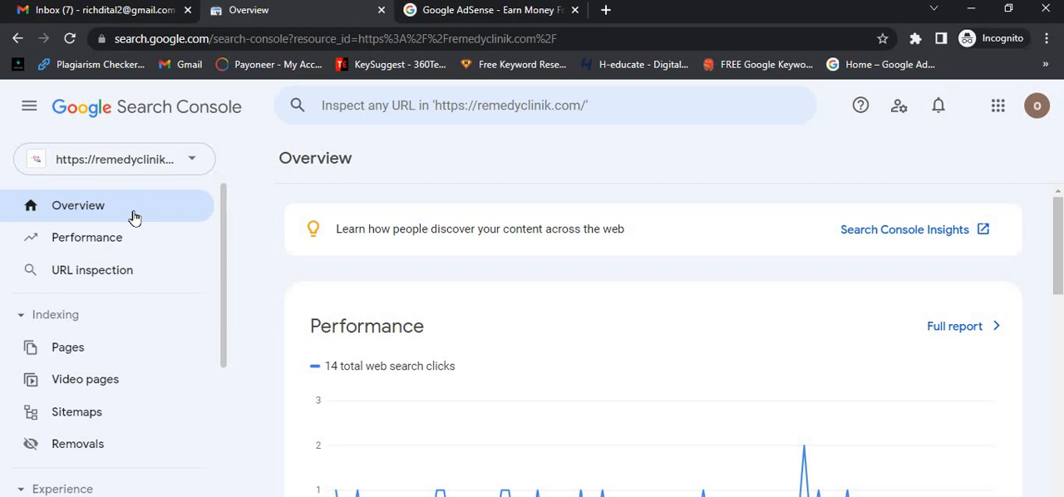
mouse_move(143, 194)
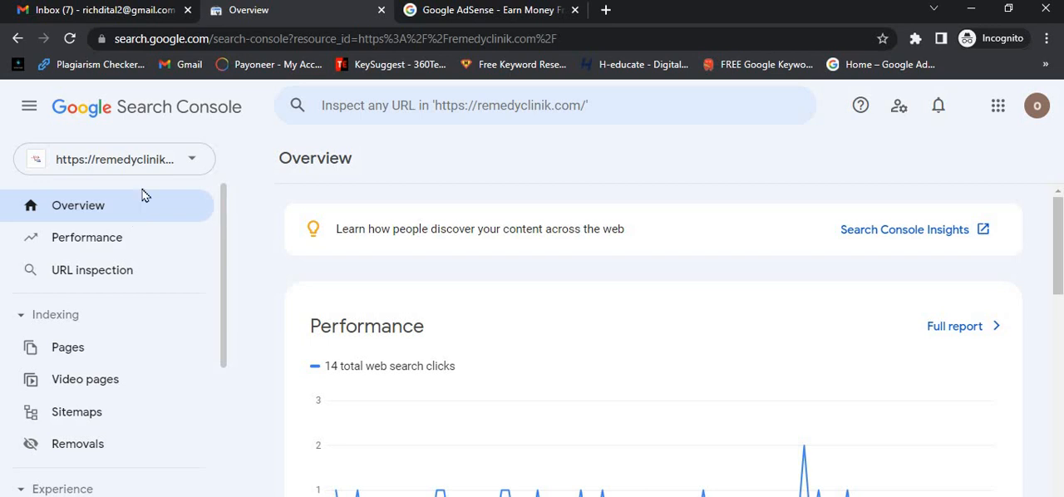